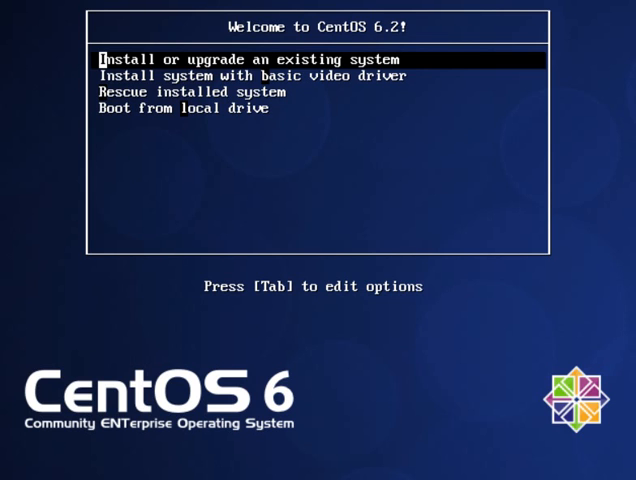
- Move through the boot menu entries to 'Install system with basic video driver'
key(Down)
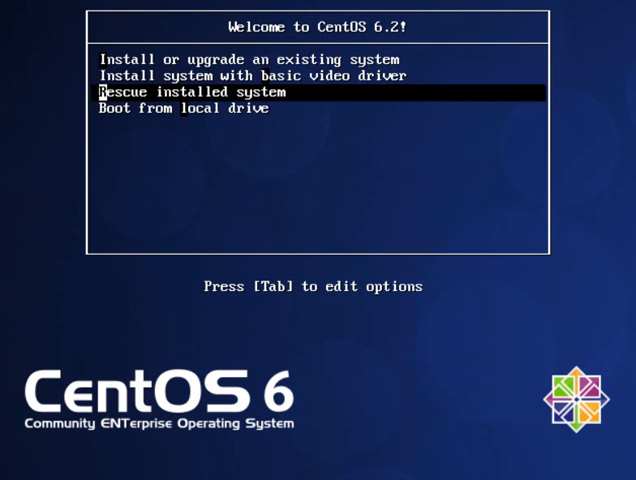
key(Up)
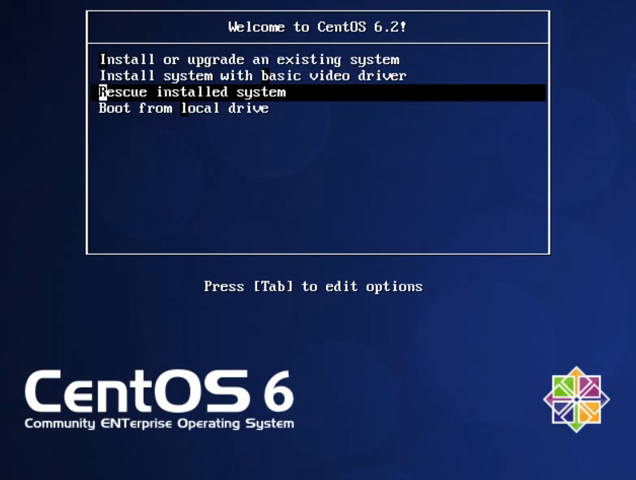
key(Up)
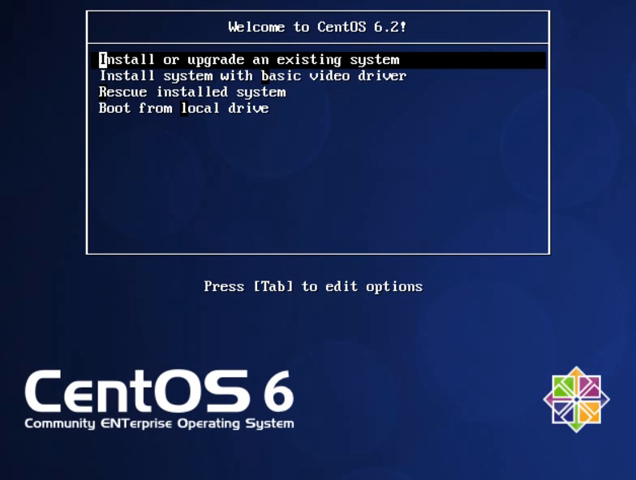
key(Down)
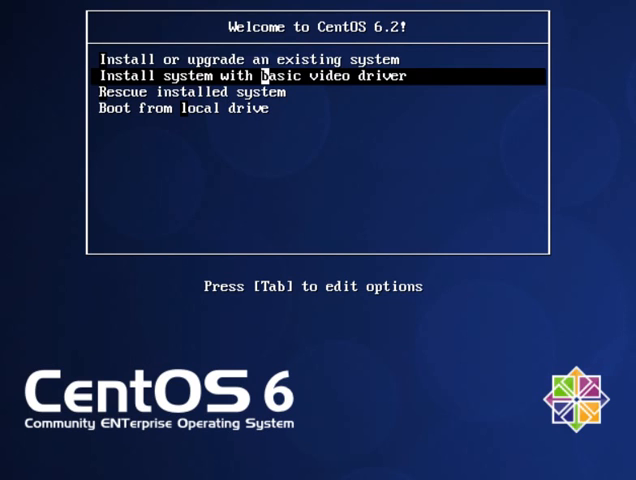
key(Down)
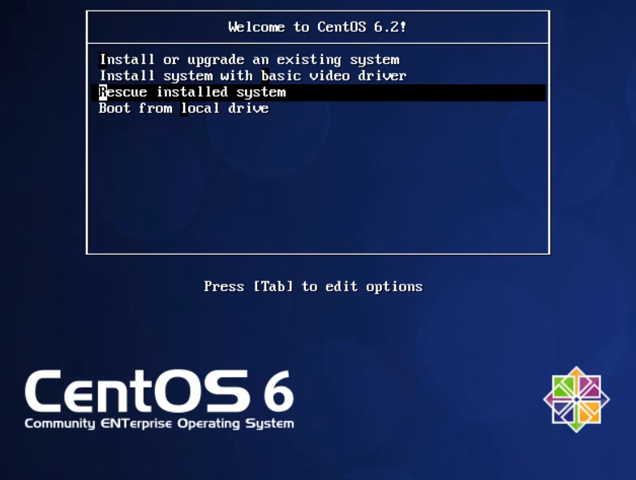
key(Down)
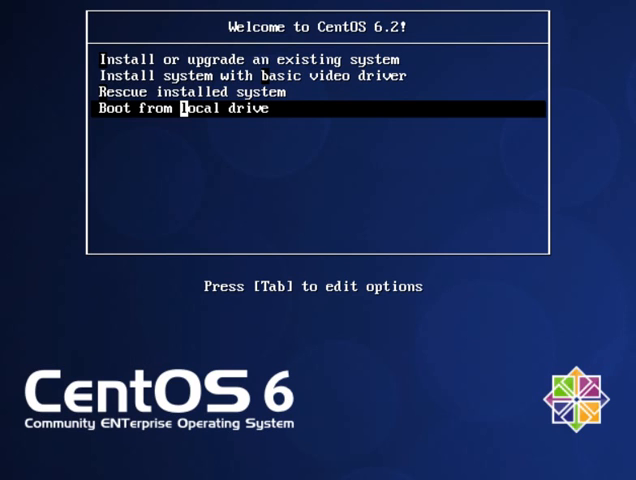
key(Up)
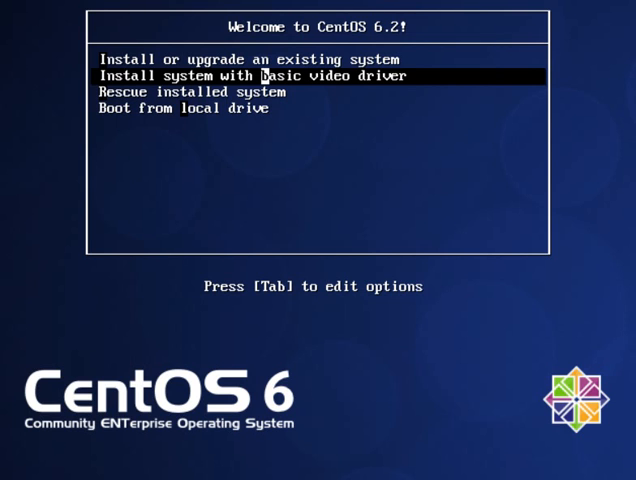
key(Down)
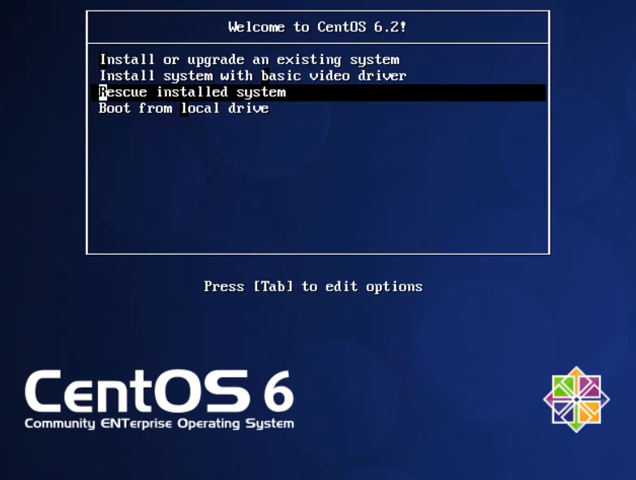
key(Up)
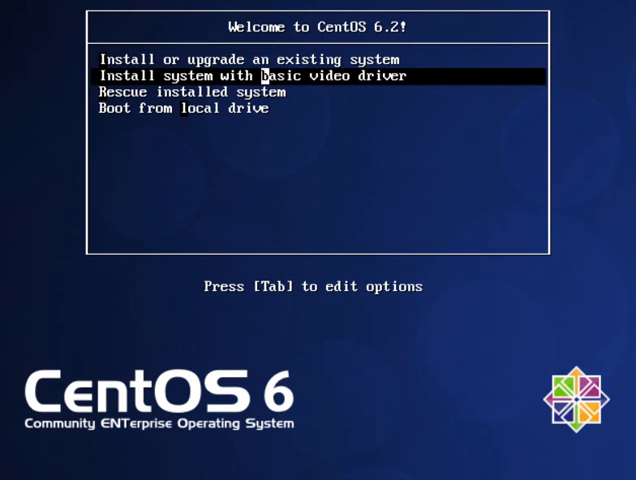
key(Down)
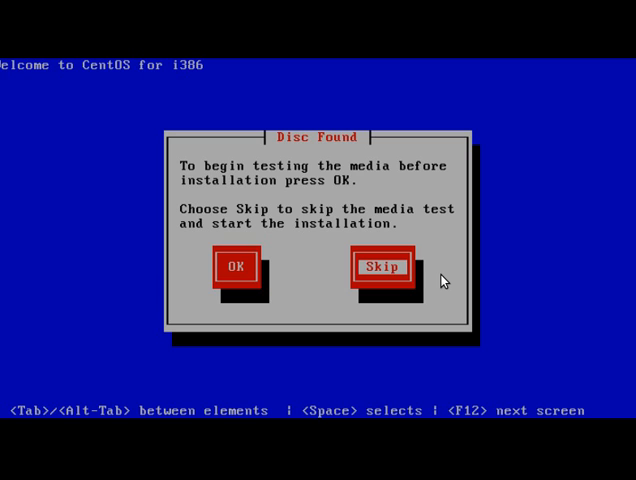
- Skip the disc media test so the graphical CentOS 6 welcome screen loads
click(380, 268)
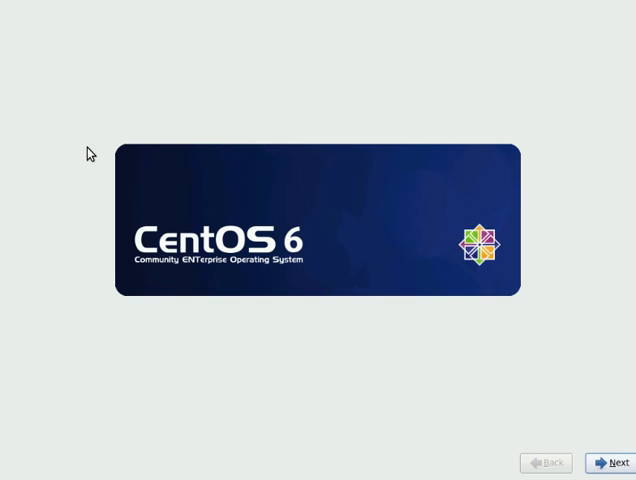
- Continue past welcome keeping English language and U.S. English keyboard
click(612, 462)
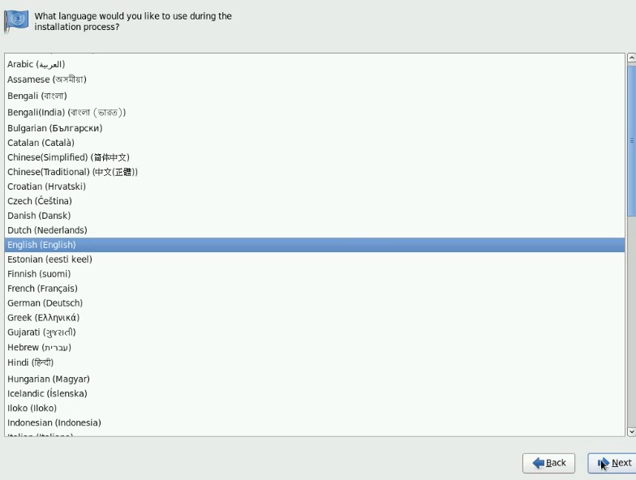
mouse_move(370, 246)
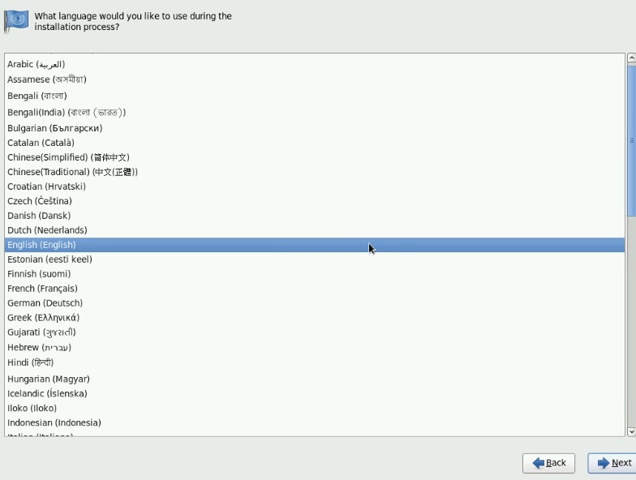
click(612, 462)
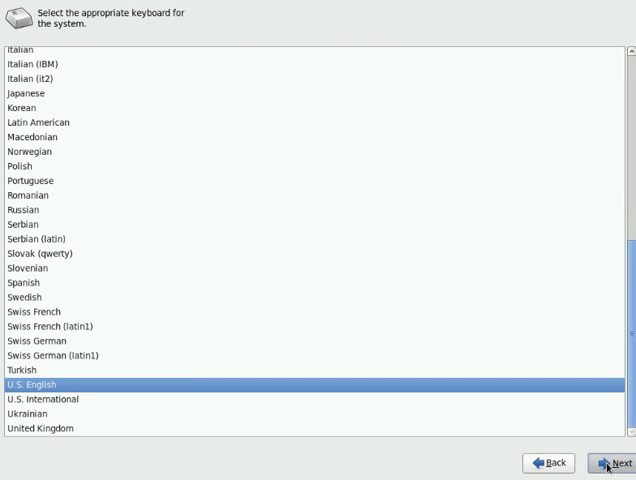
click(608, 462)
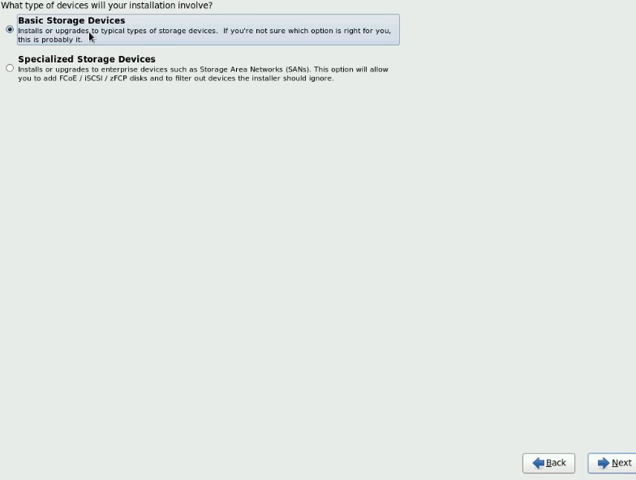
mouse_move(56, 108)
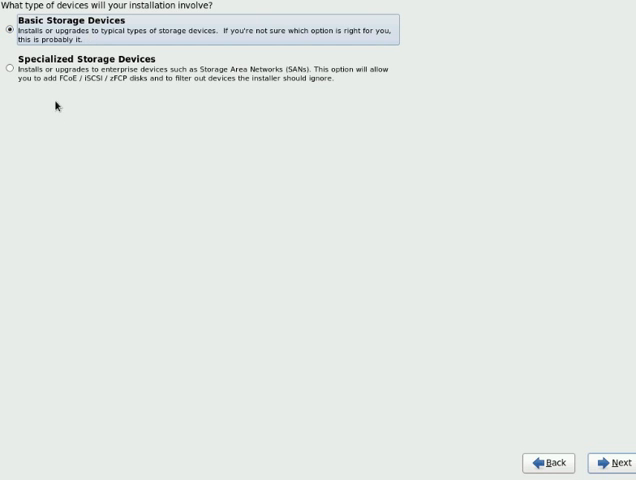
- Choose Basic Storage Devices and discard any data on the Virtio disk
click(10, 68)
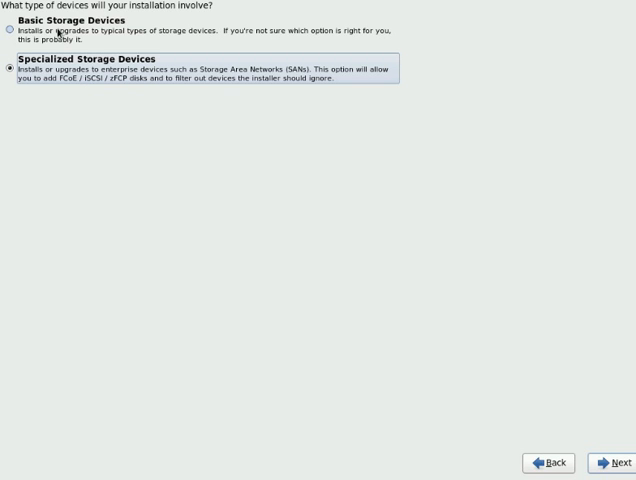
click(8, 28)
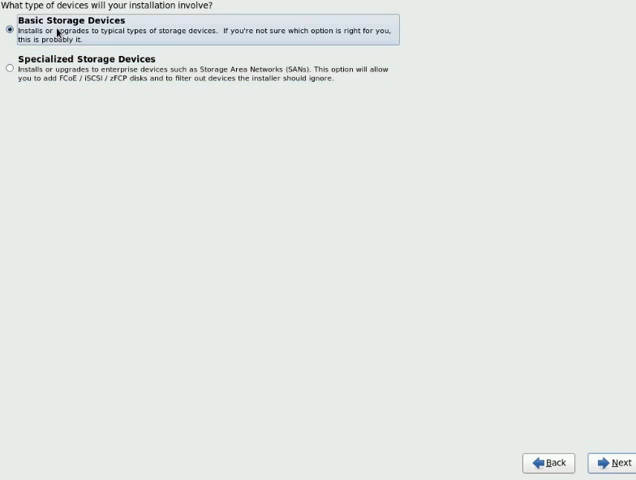
mouse_move(500, 472)
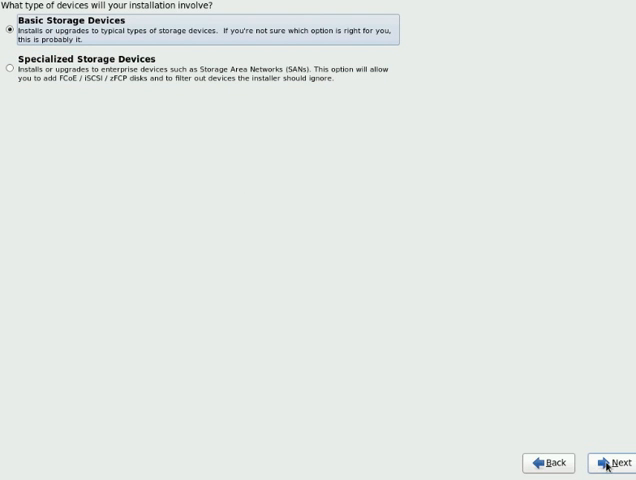
click(612, 462)
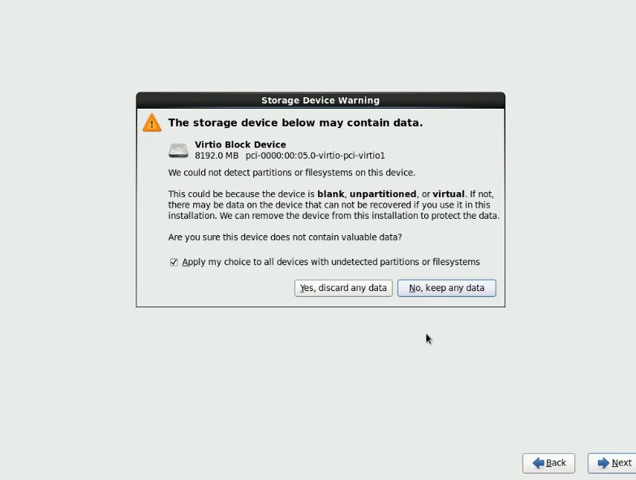
mouse_move(228, 172)
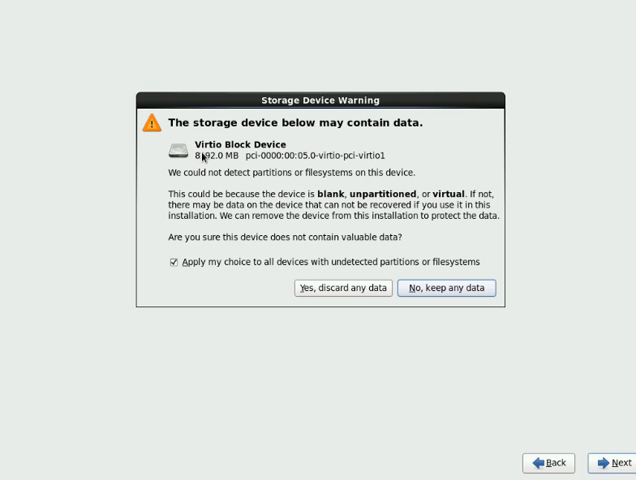
mouse_move(204, 156)
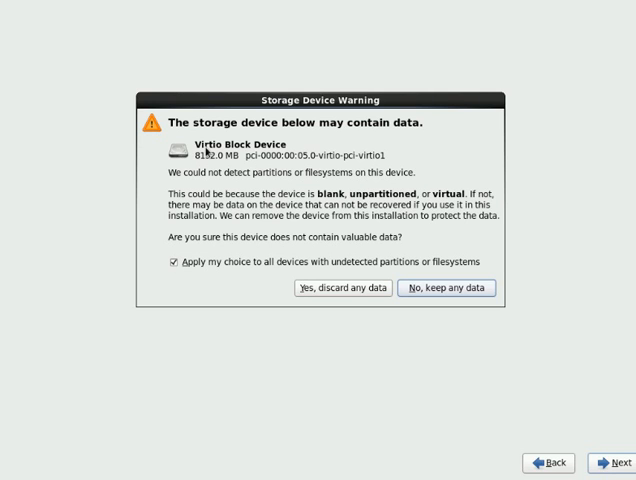
mouse_move(216, 168)
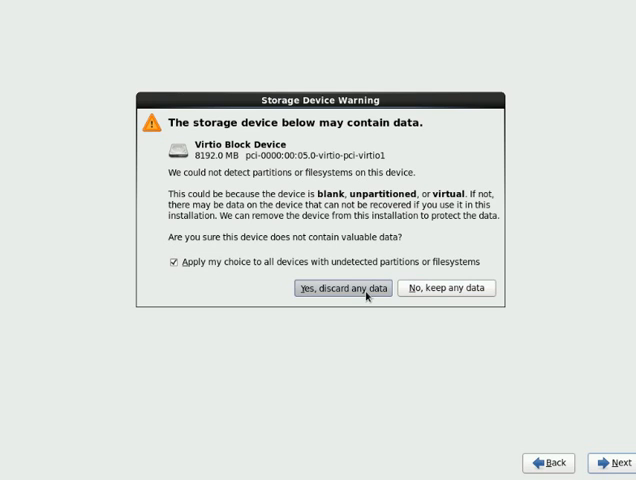
click(344, 288)
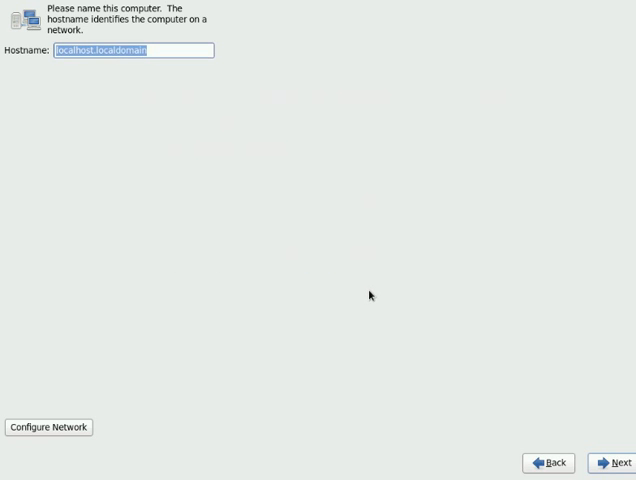
text(w)
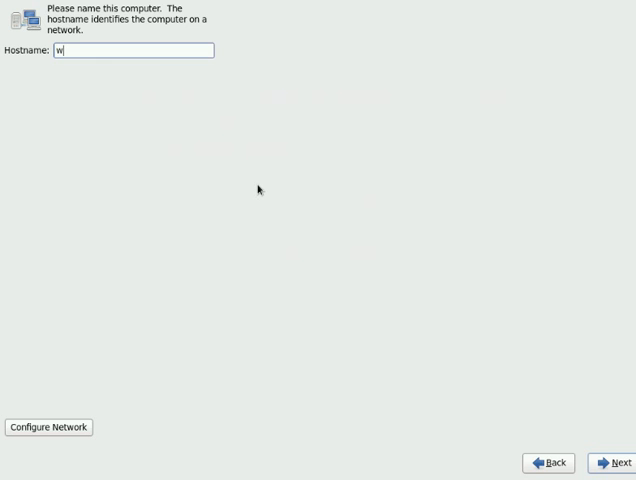
text(ww.linuxnix.)
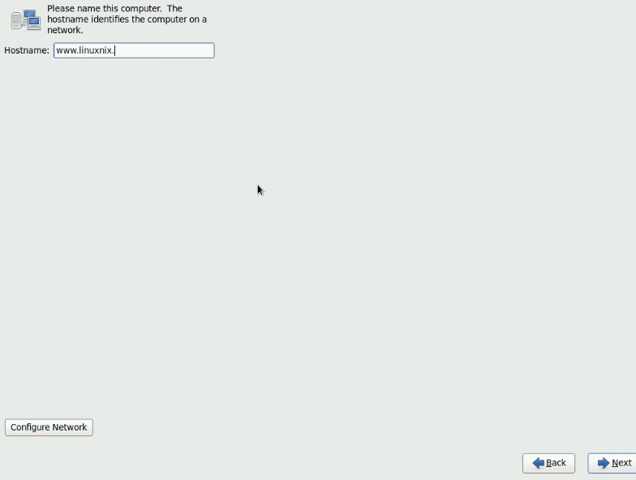
text(com)
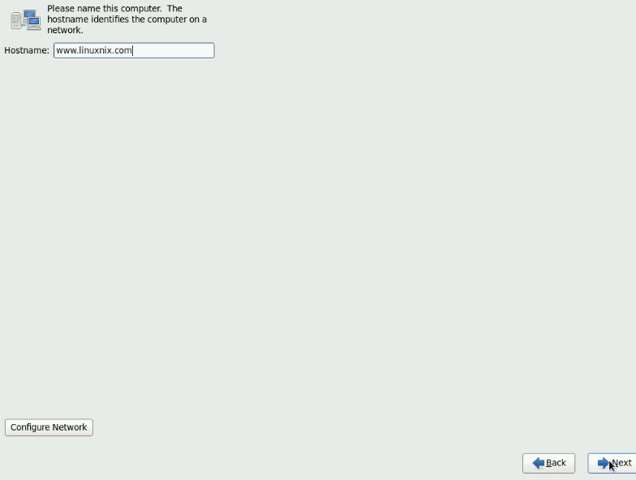
click(608, 462)
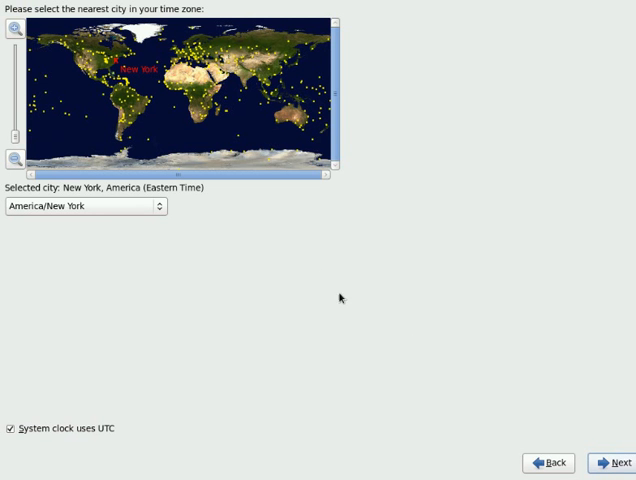
mouse_move(604, 462)
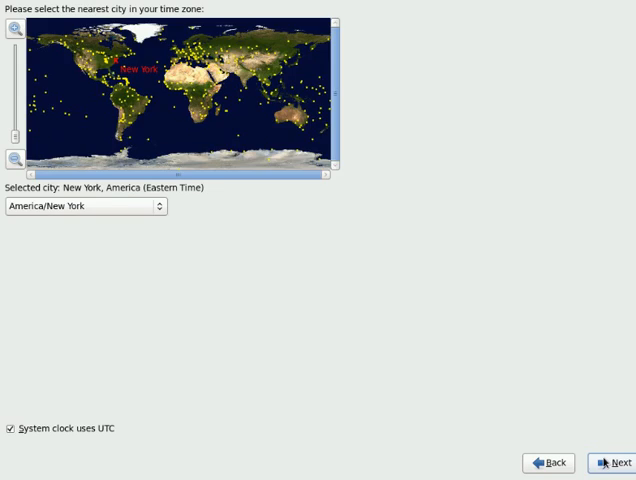
click(610, 462)
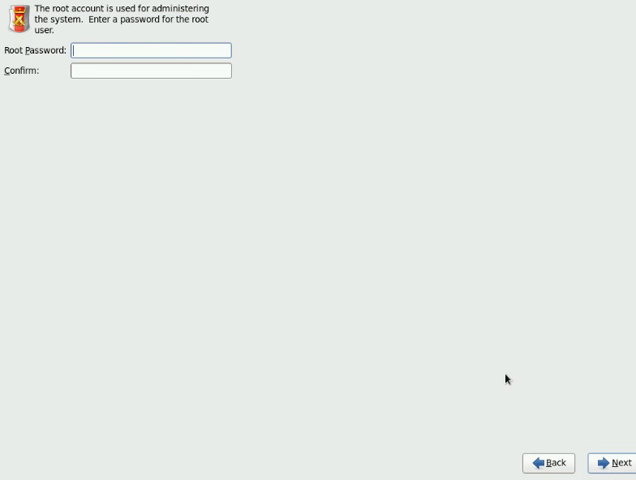
- Fill the root password in both the Root Password and Confirm fields
text(password)
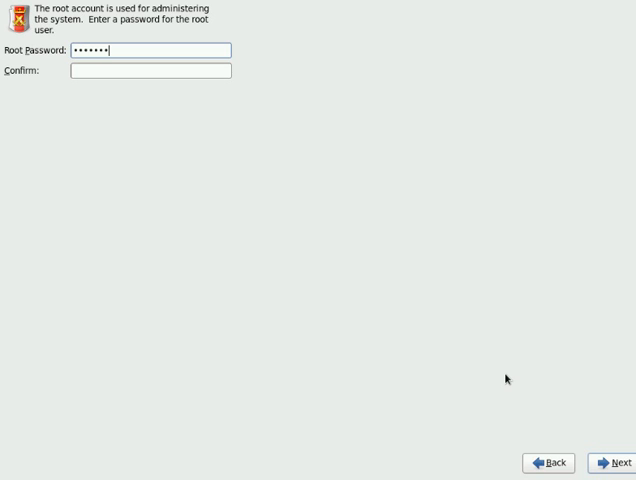
text(•••)
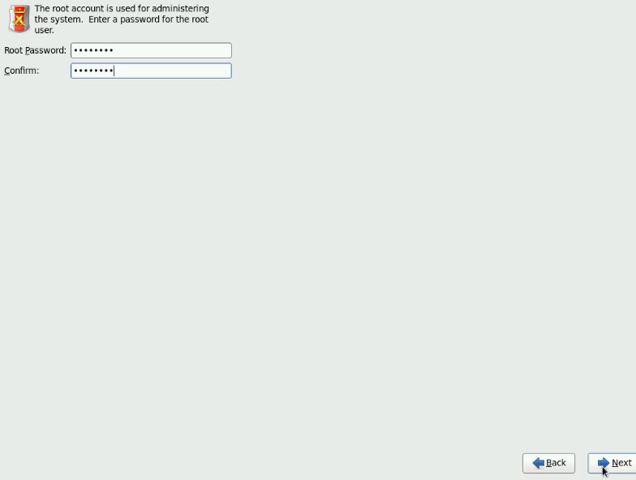
- Submit the root password and choose Create Custom Layout for partitioning
click(608, 462)
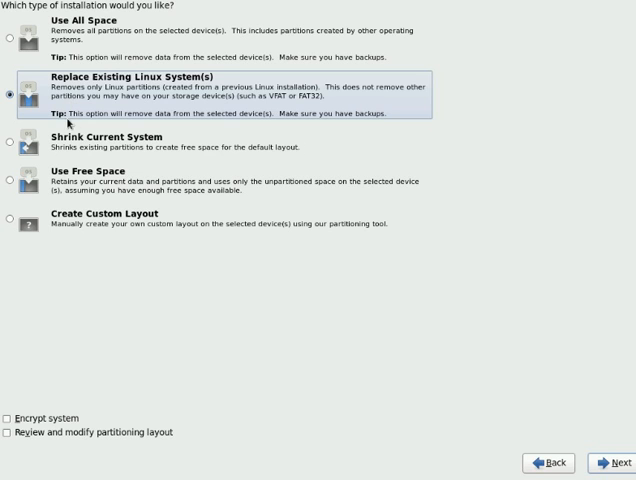
click(8, 144)
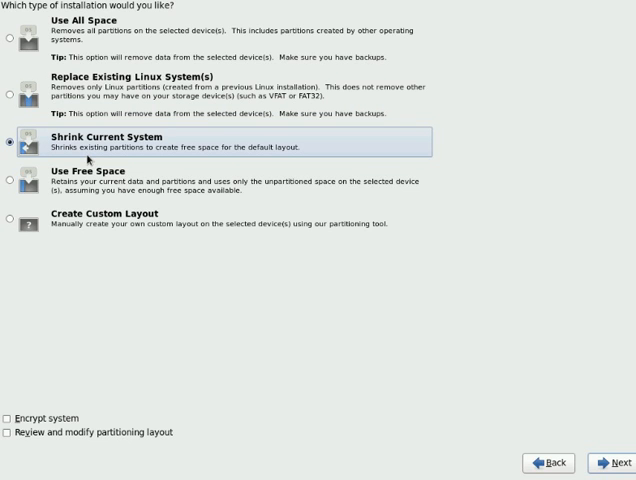
click(12, 180)
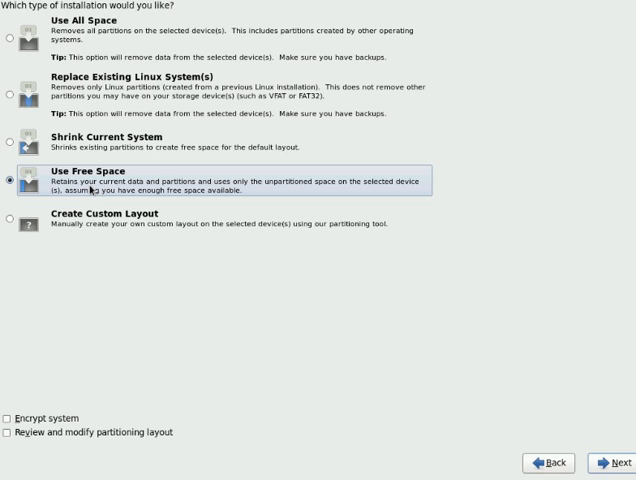
mouse_move(100, 188)
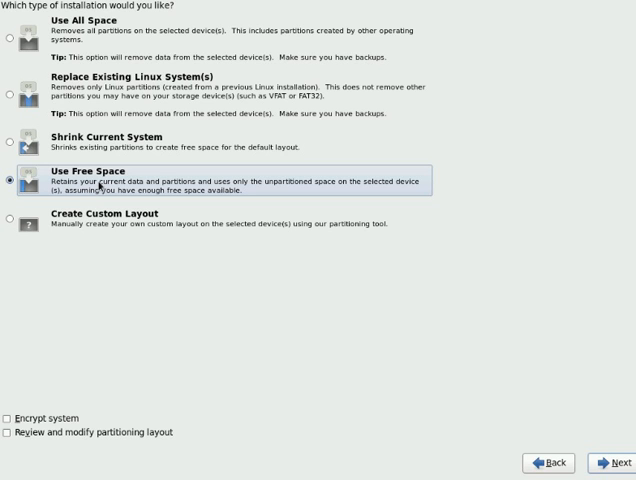
click(8, 222)
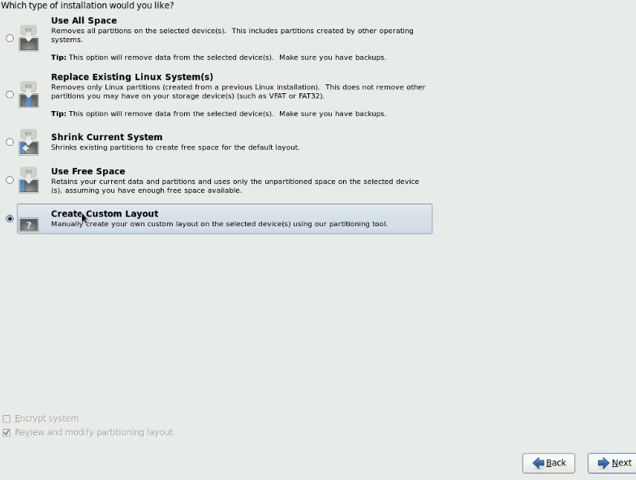
mouse_move(496, 464)
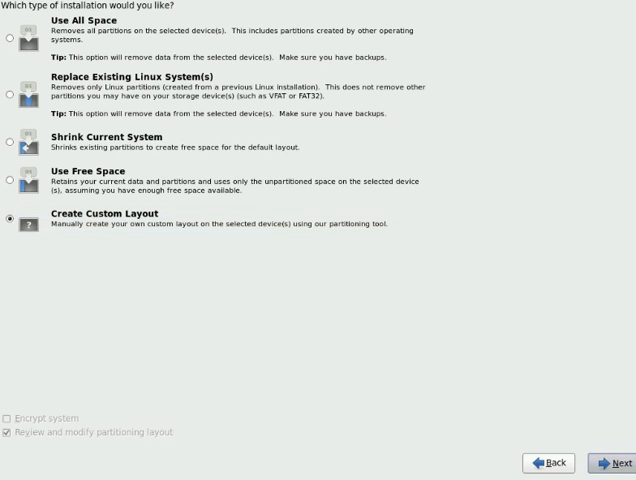
click(608, 462)
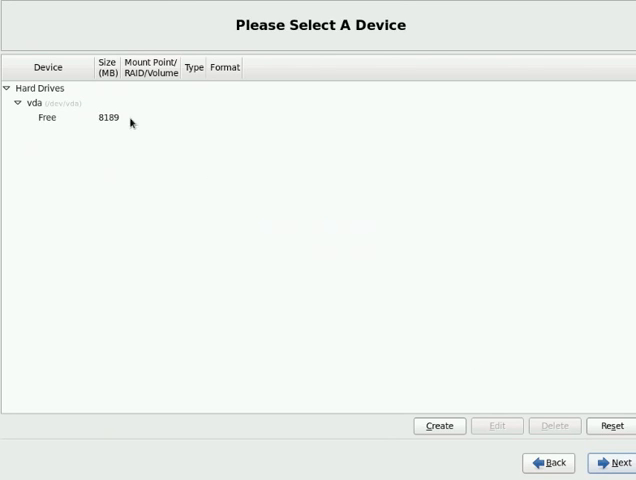
- Start creating a Standard Partition on the free space of drive vda
click(100, 116)
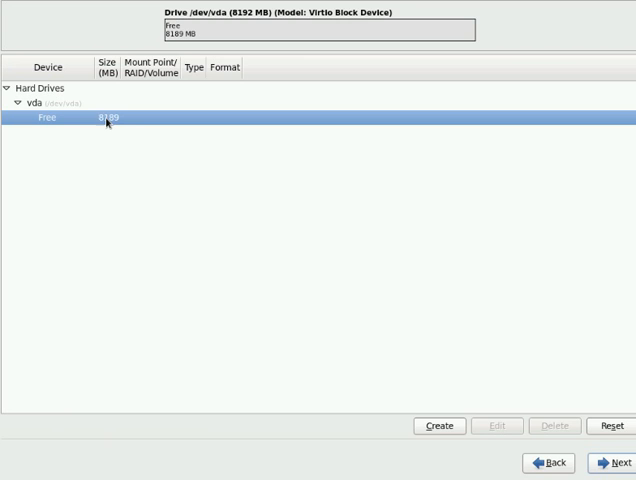
click(440, 426)
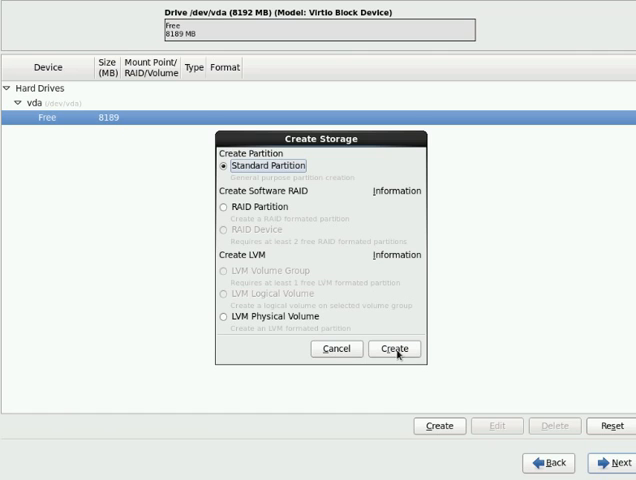
mouse_move(240, 168)
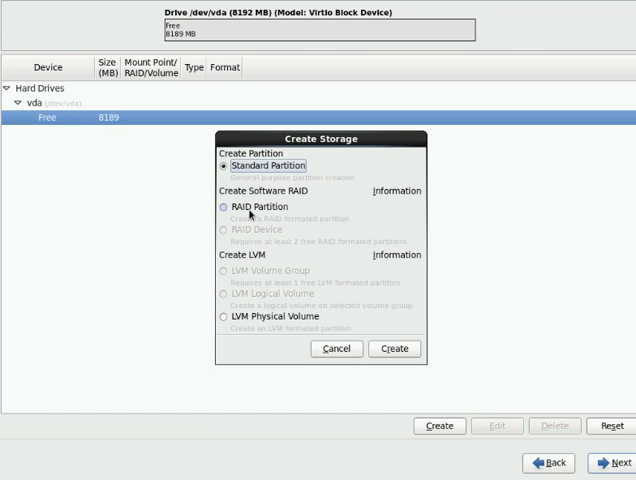
click(228, 208)
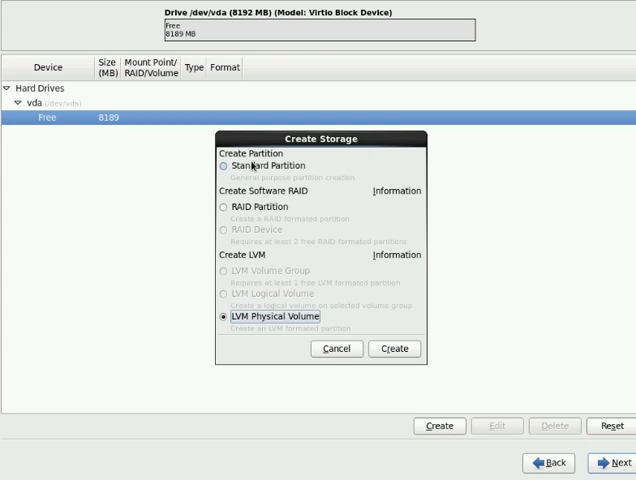
click(226, 164)
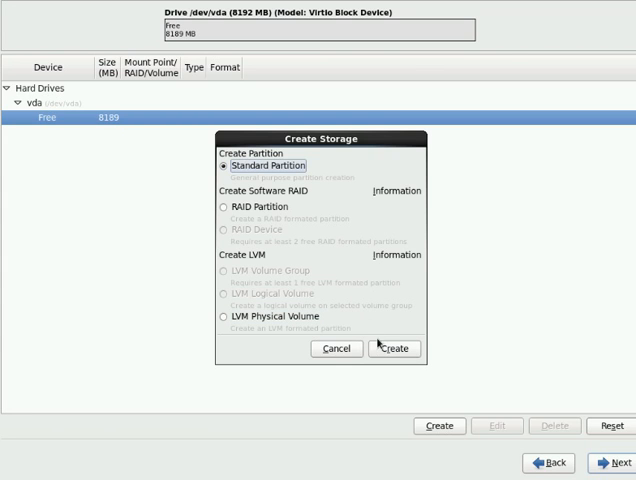
click(394, 348)
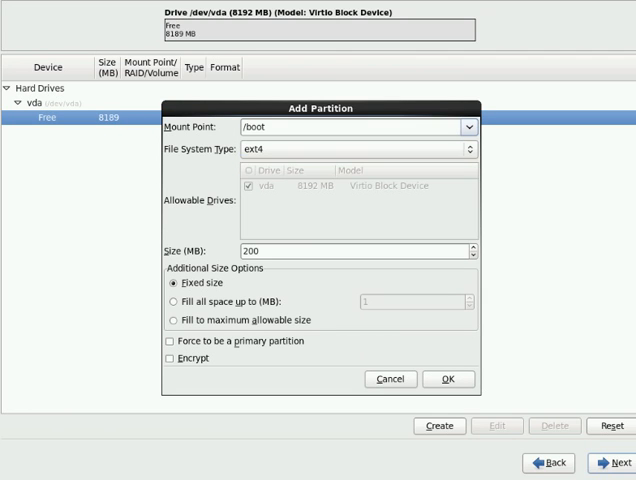
- Create a fixed-size 100 MB ext4 partition mounted at /boot
click(250, 248)
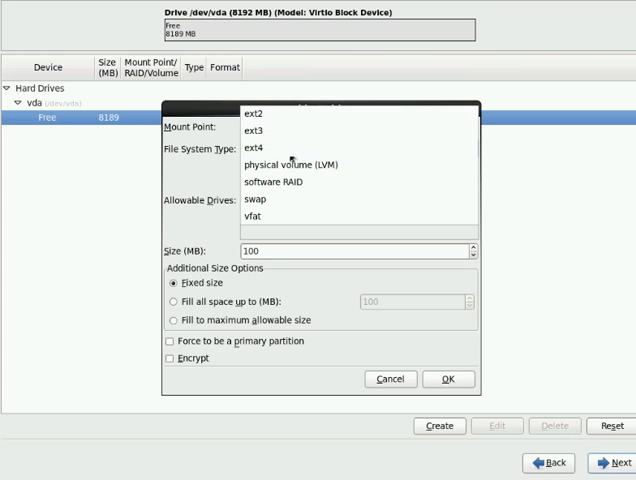
click(256, 148)
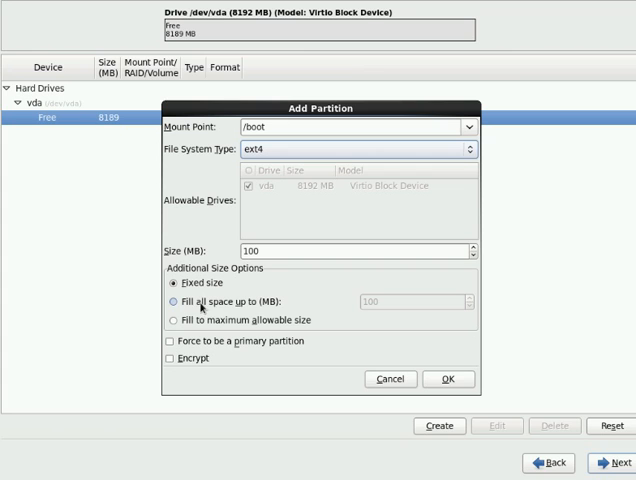
mouse_move(224, 308)
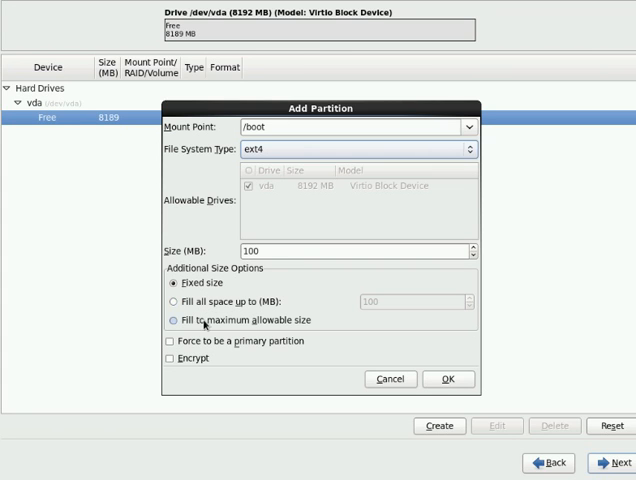
click(190, 284)
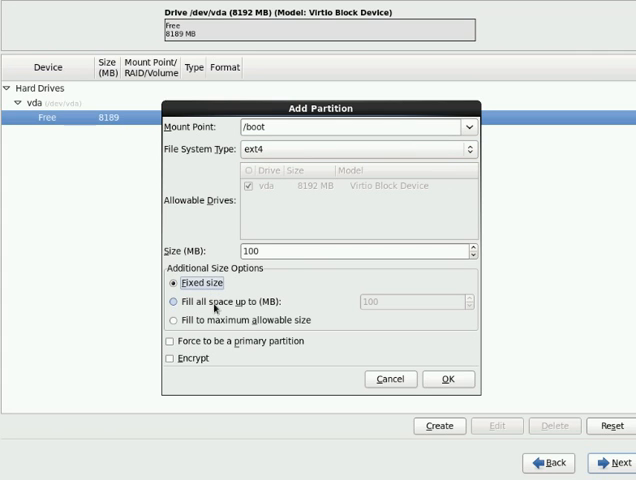
click(196, 304)
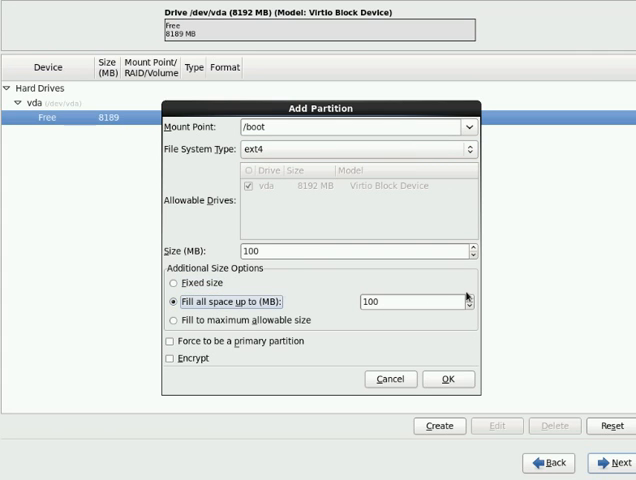
click(468, 296)
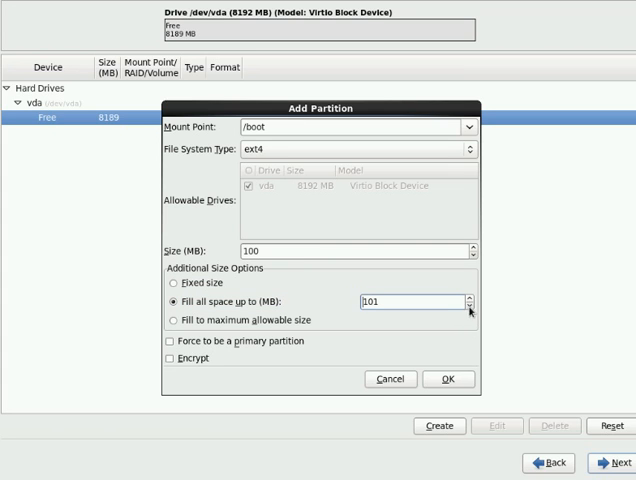
click(468, 304)
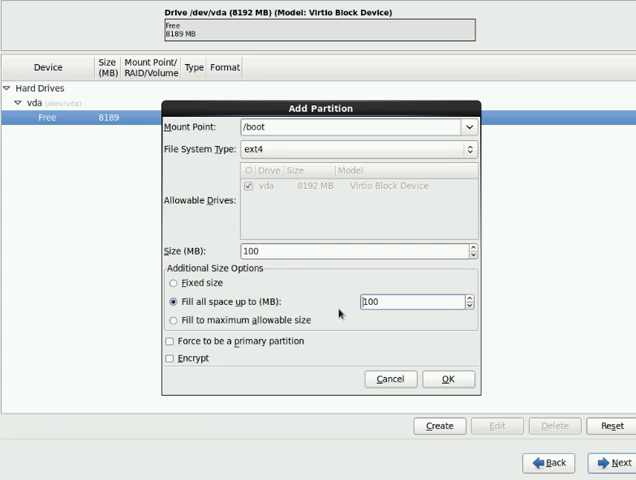
click(172, 320)
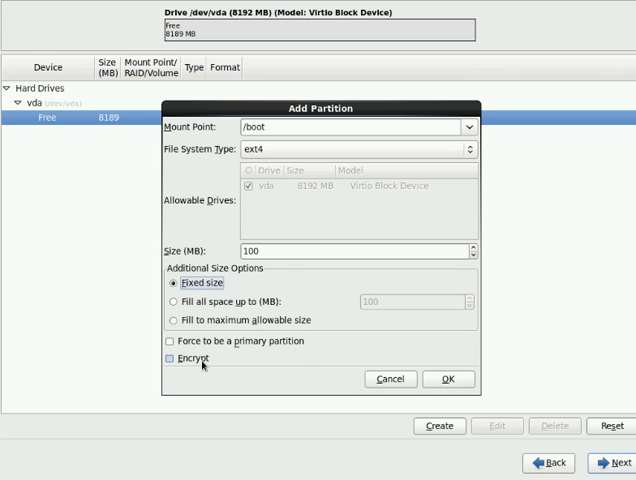
mouse_move(204, 362)
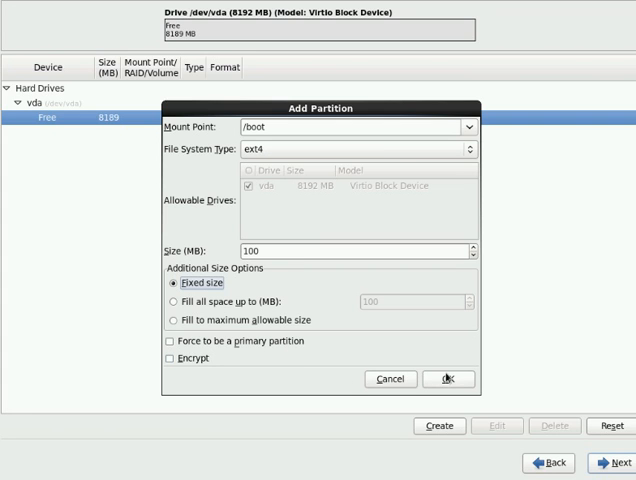
click(448, 380)
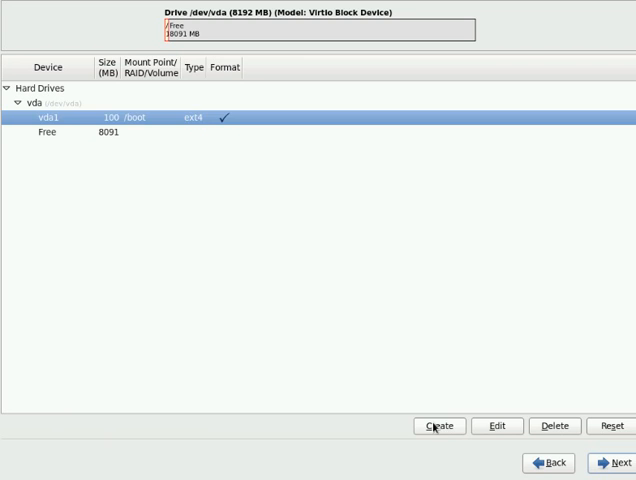
- Create a 6000 MB ext4 standard partition mounted at /
click(440, 426)
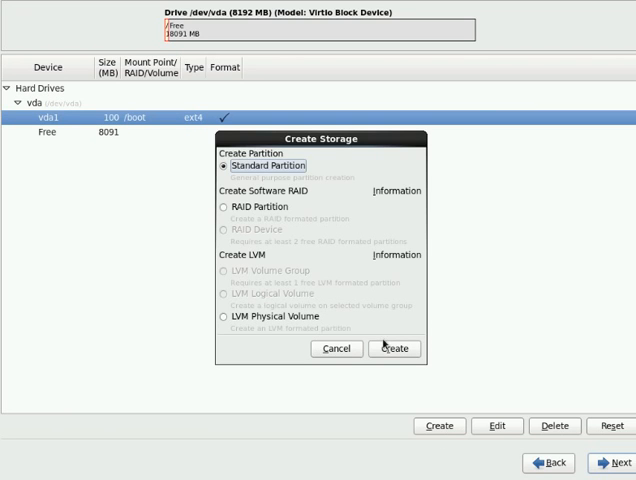
click(394, 348)
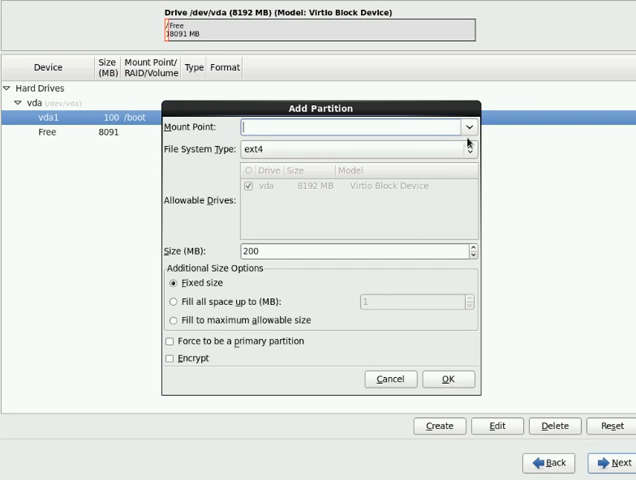
click(468, 128)
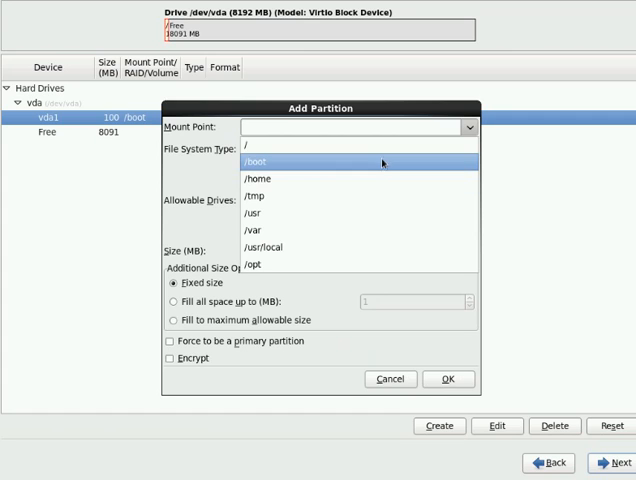
click(250, 148)
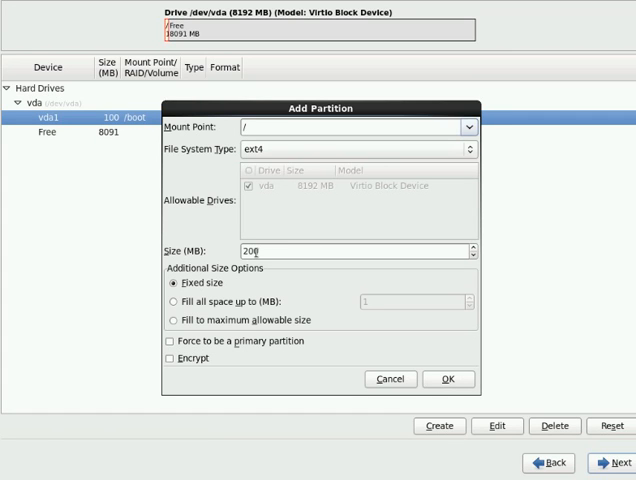
click(356, 250)
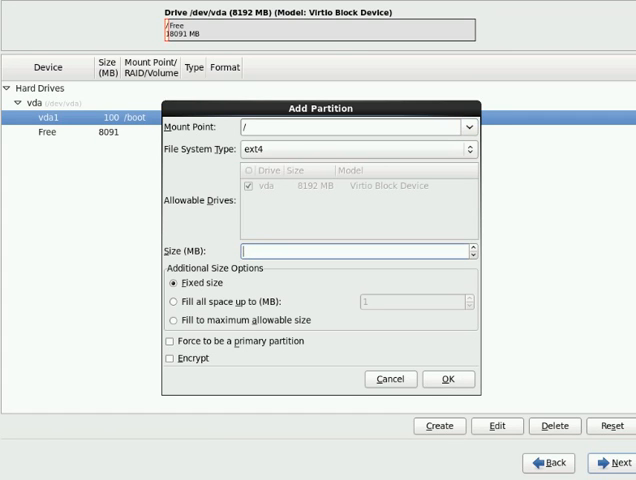
text(6000)
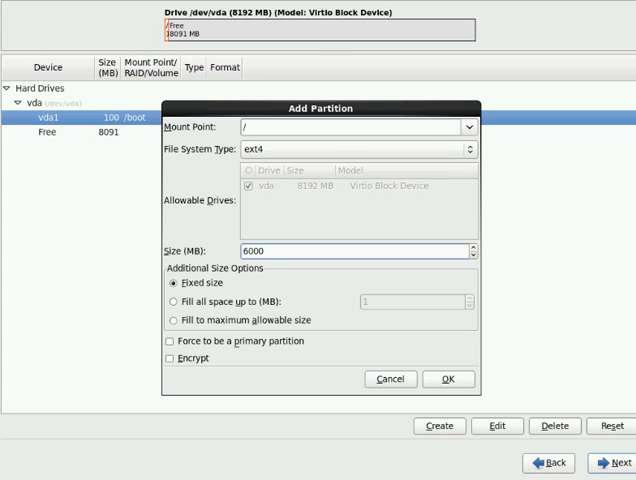
click(450, 380)
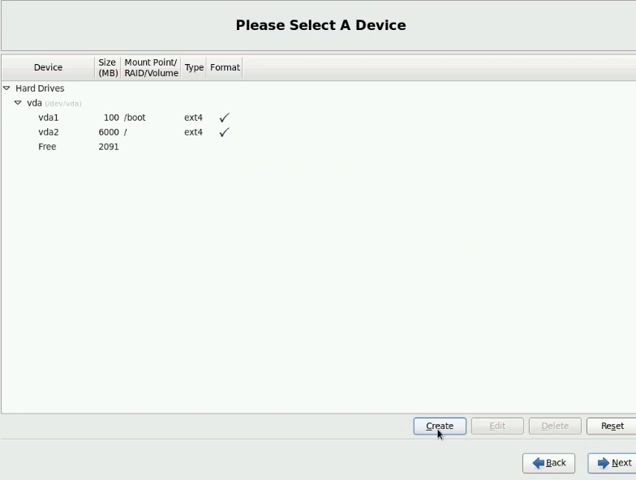
- Create a 1000 MB swap standard partition
click(438, 426)
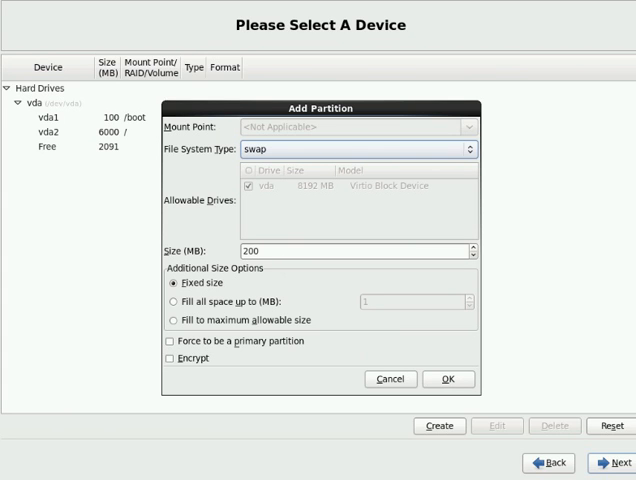
text(1)
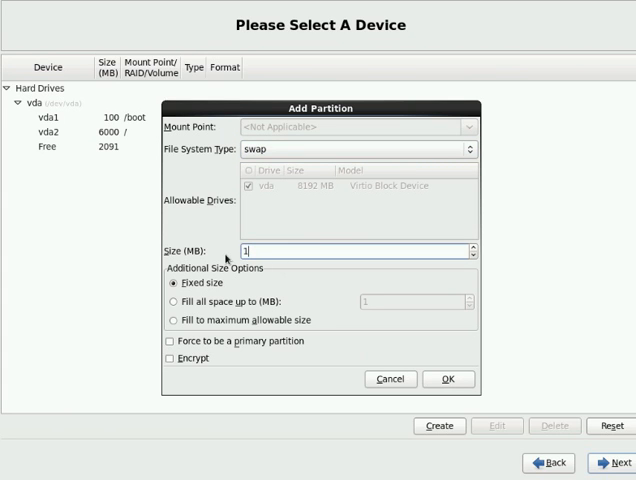
text(000)
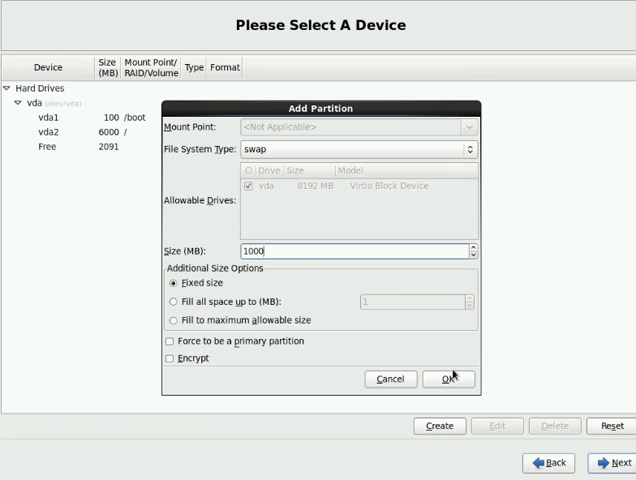
click(448, 378)
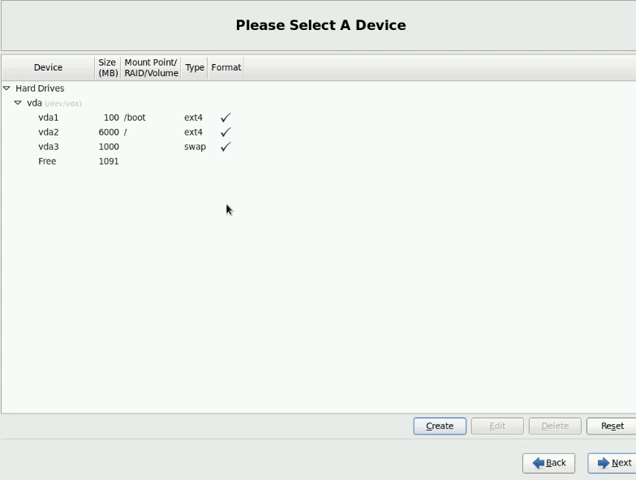
mouse_move(96, 156)
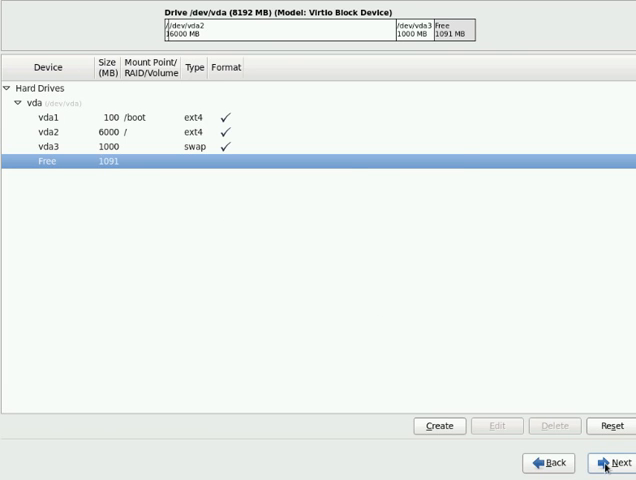
- Confirm the partition layout, accept the format warning and write changes to disk
click(608, 464)
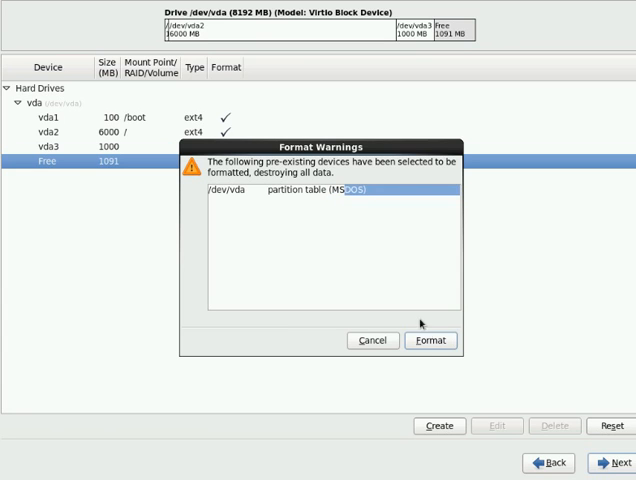
click(430, 340)
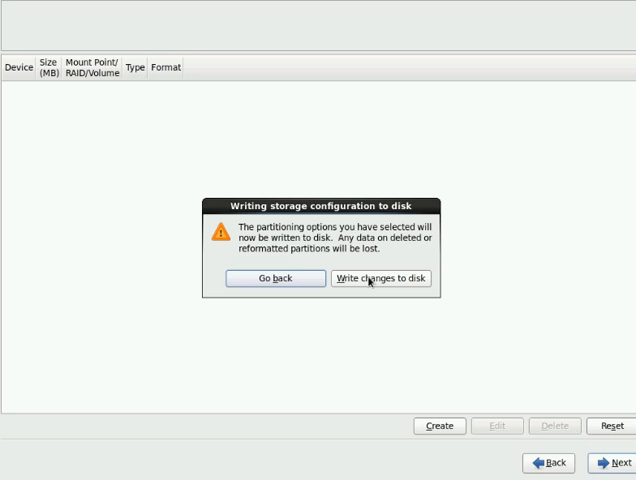
mouse_move(370, 282)
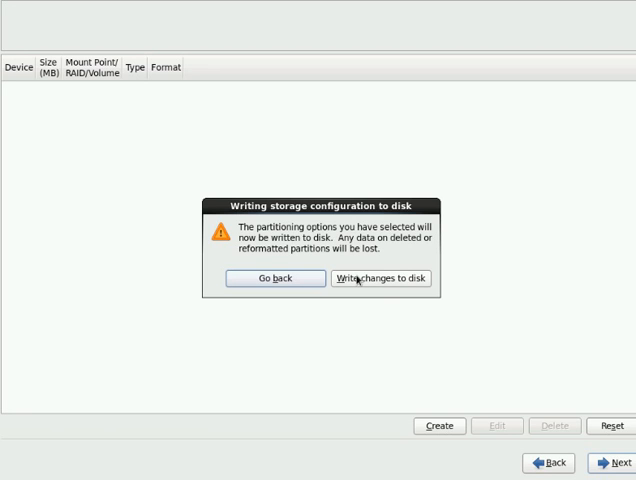
click(380, 278)
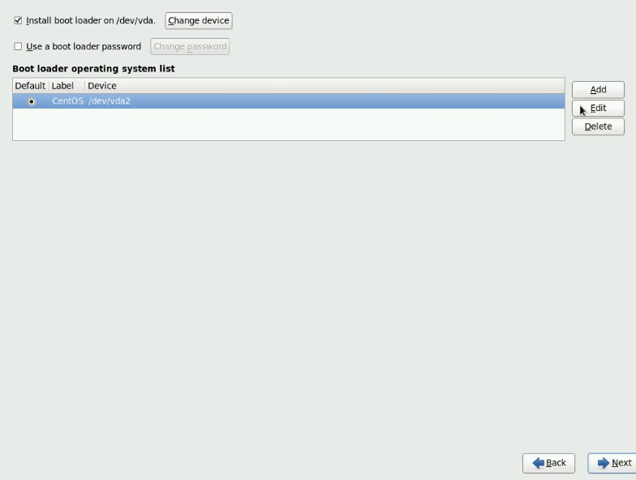
- Relabel the vda2 boot entry 'The Linux Juggernaut' and continue to software selection
click(596, 108)
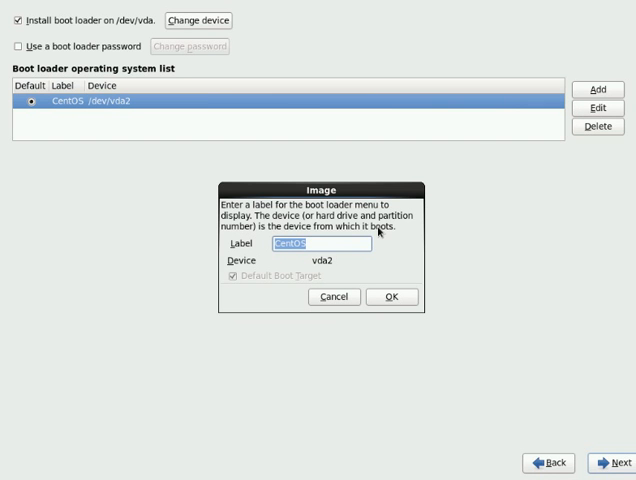
text(The)
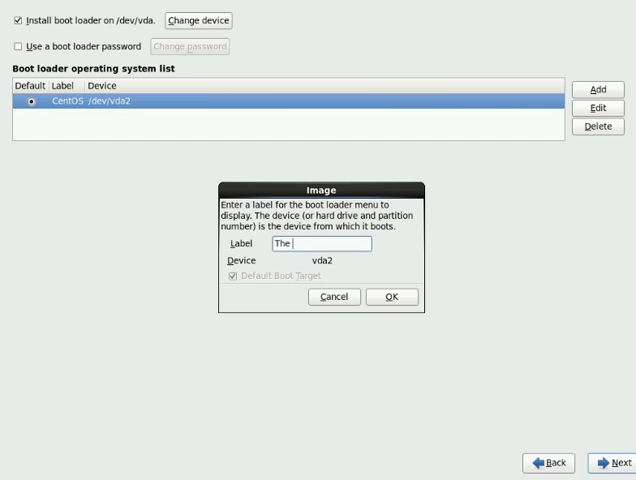
text(Linux Juggernaut)
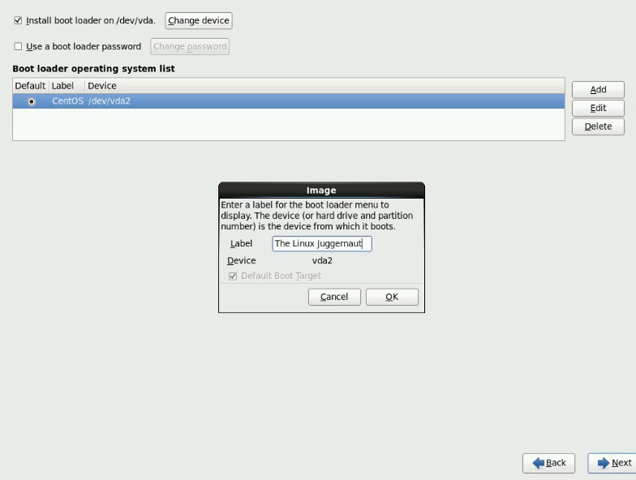
click(390, 296)
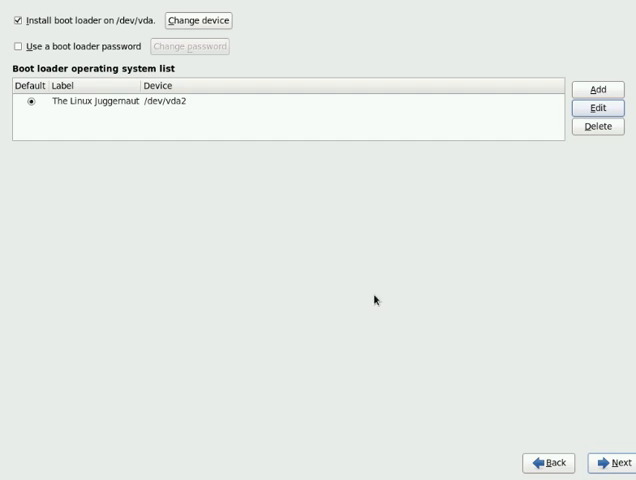
mouse_move(572, 426)
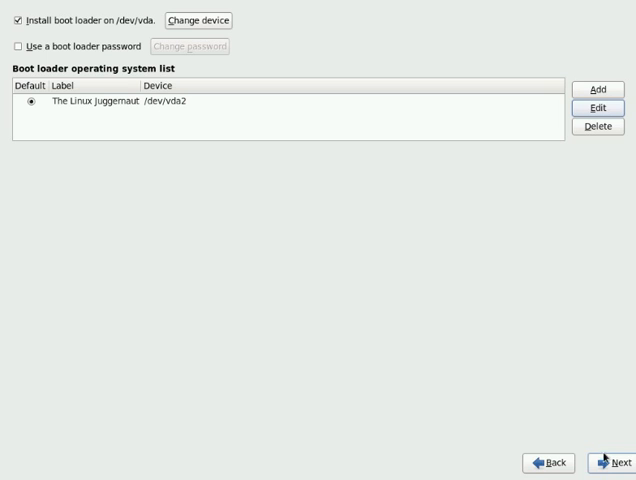
click(612, 462)
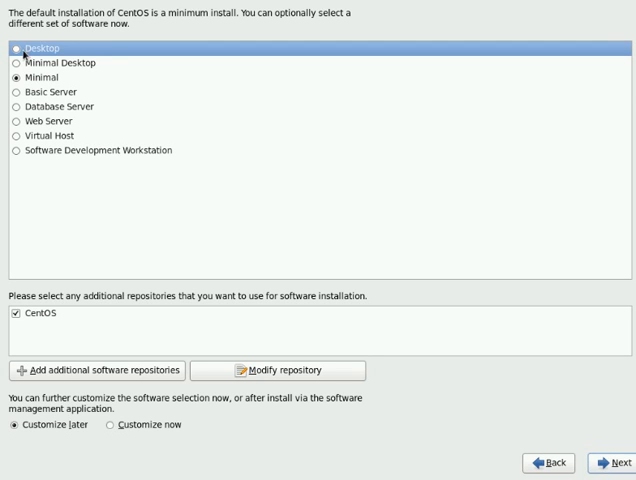
- Select the Desktop software set with Customize now and proceed to package customization
click(46, 76)
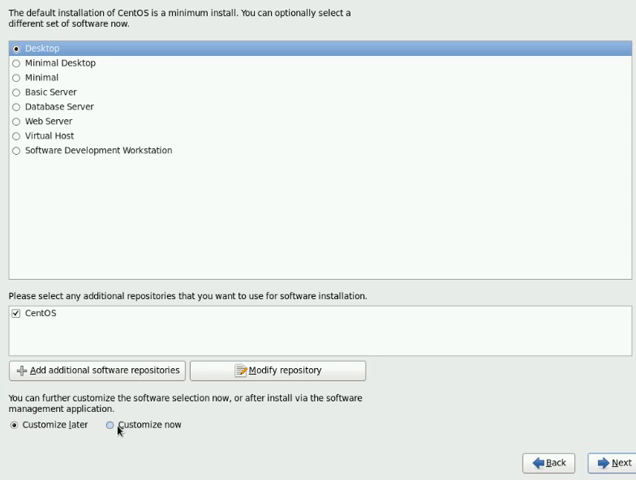
click(106, 424)
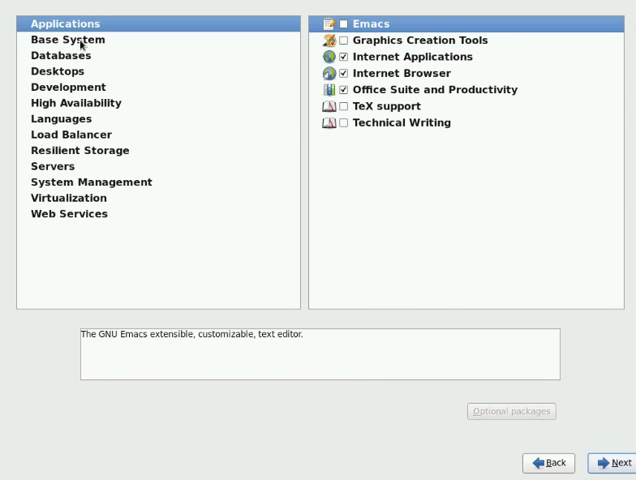
- Browse Databases, Desktops, Development and High Availability groups, go back and choose Customize later
click(60, 56)
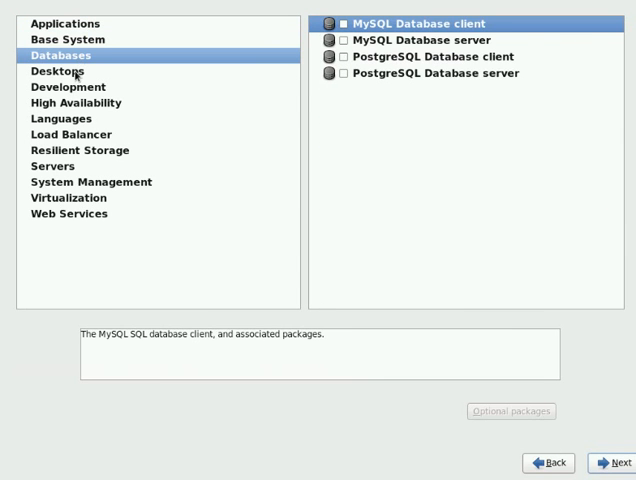
mouse_move(104, 56)
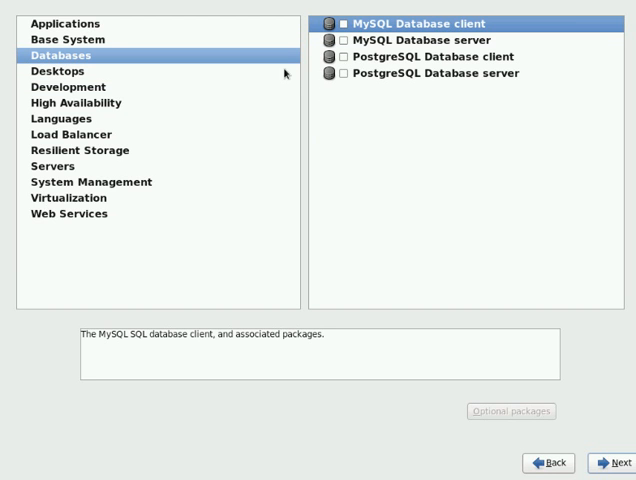
click(56, 72)
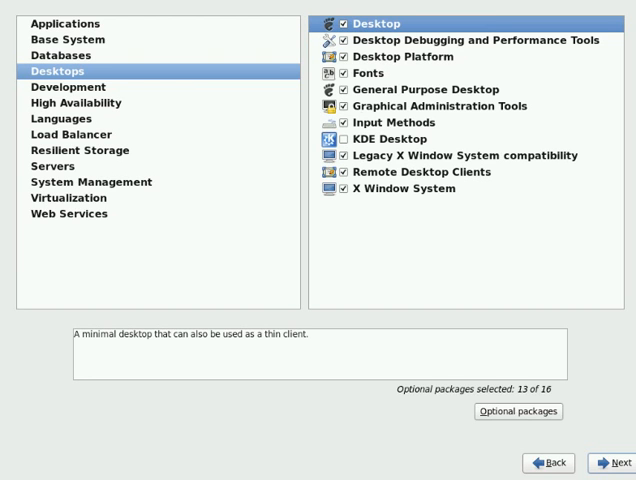
click(64, 88)
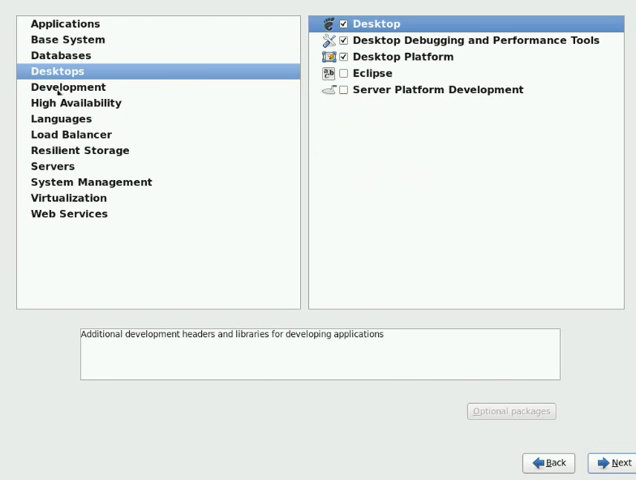
click(76, 104)
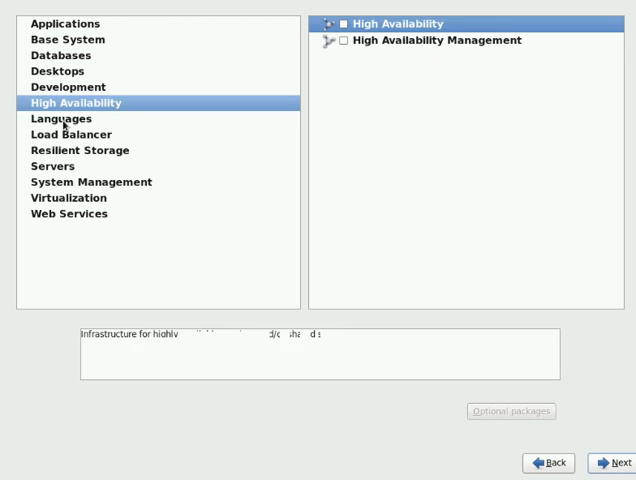
click(72, 134)
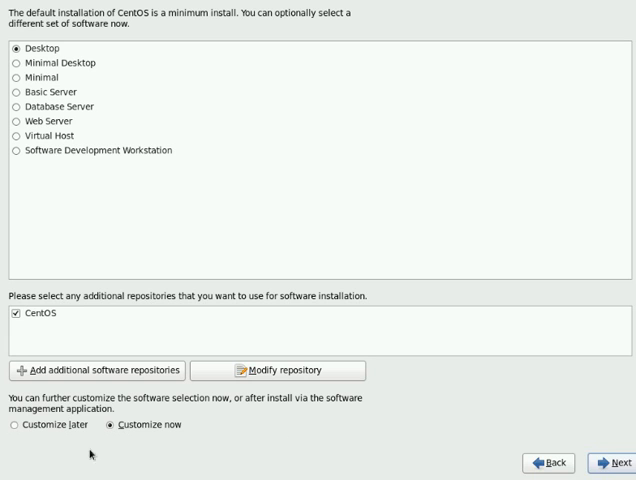
click(20, 424)
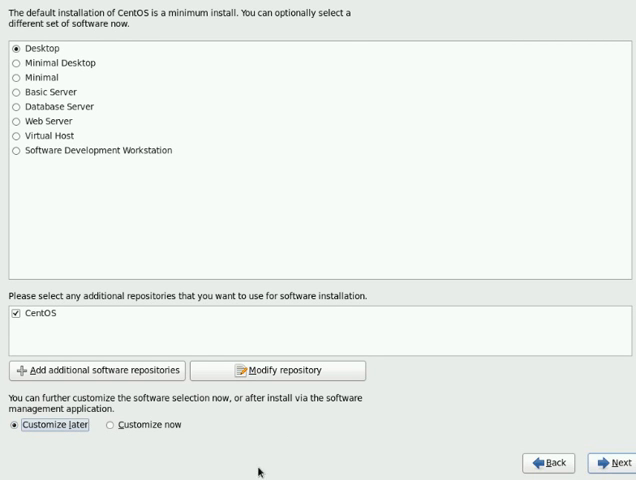
- Proceed with the Desktop set through the dependency check into package installation
click(610, 462)
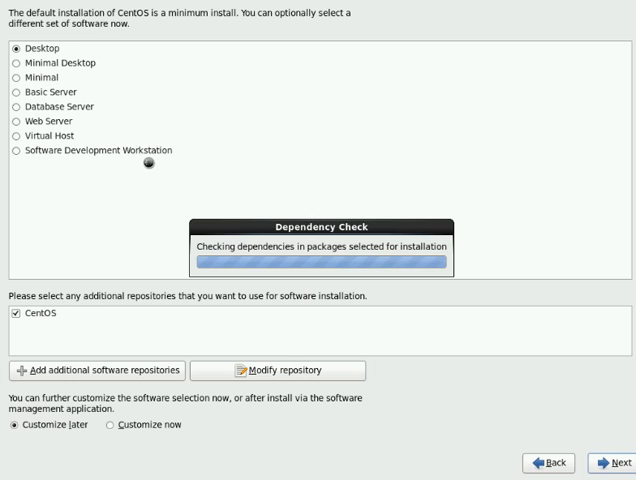
click(608, 462)
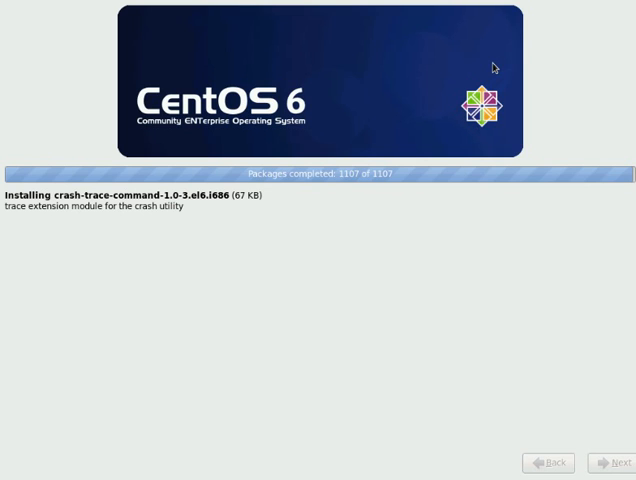
mouse_move(468, 152)
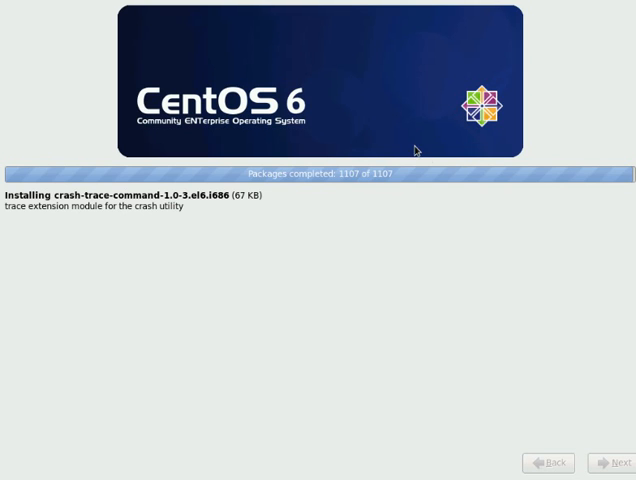
mouse_move(330, 180)
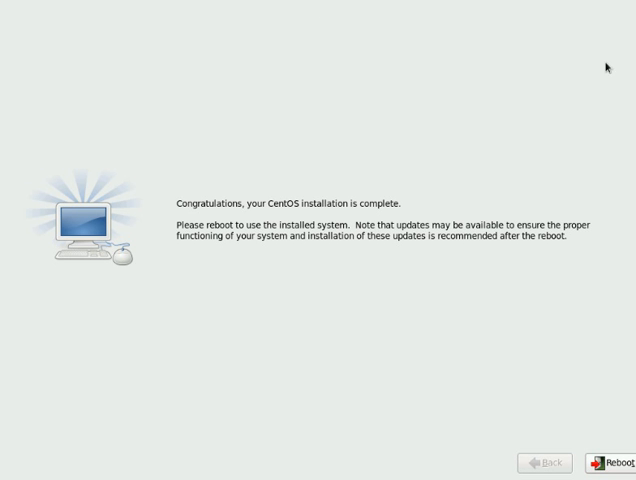
mouse_move(570, 332)
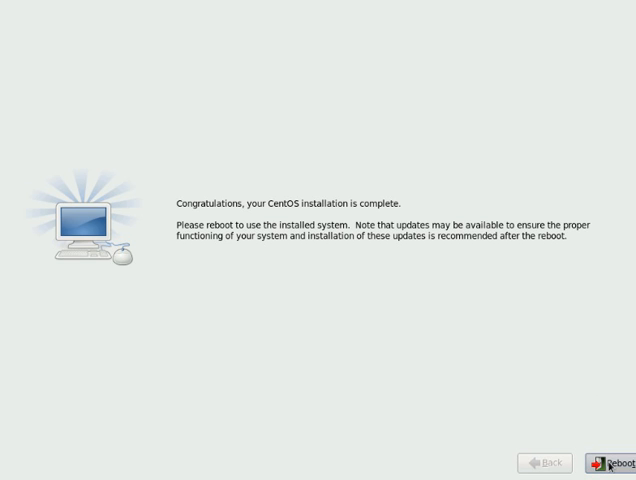
- Reboot from the completion screen into the installed system's Setup Agent
click(612, 464)
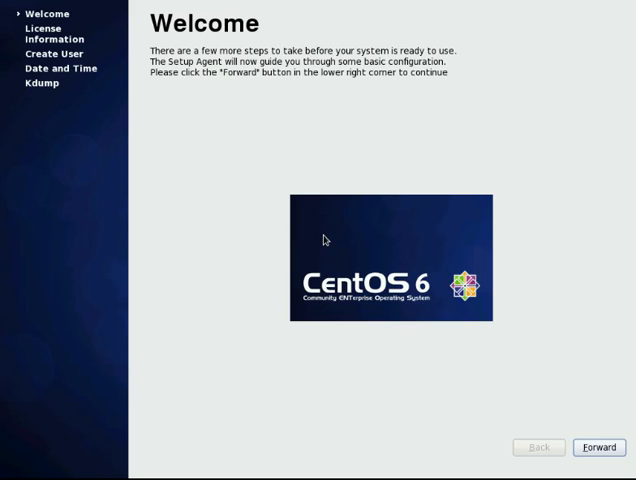
mouse_move(104, 72)
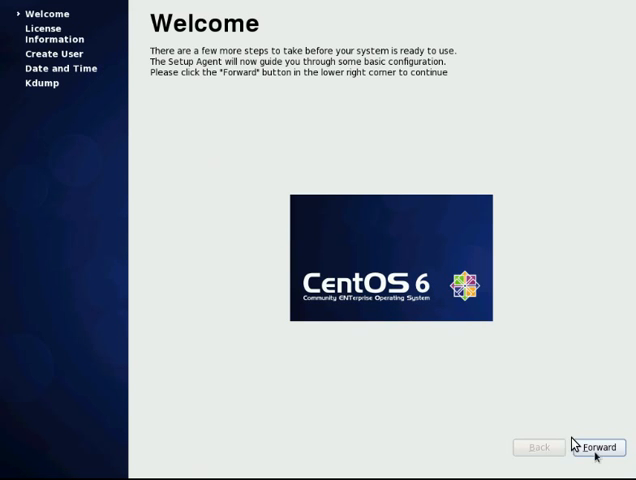
- Move past Welcome and agree to the License Agreement, reaching Create User
click(596, 448)
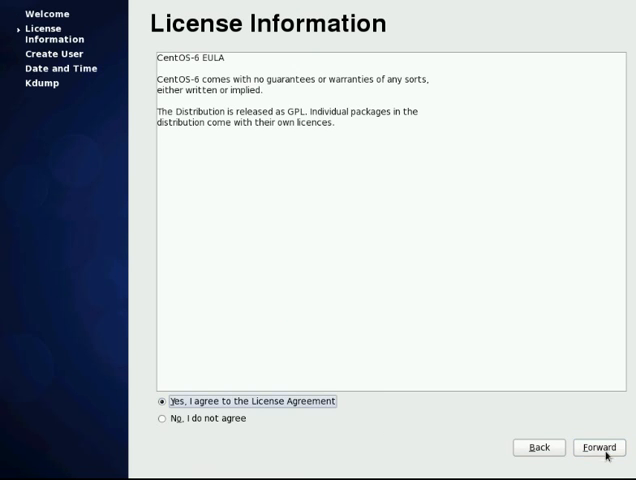
click(600, 448)
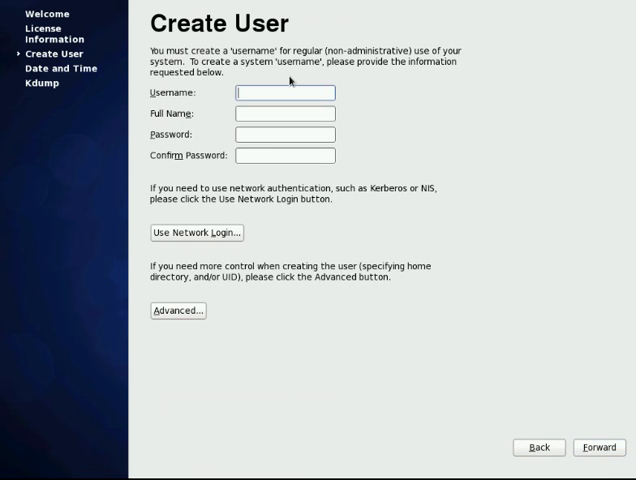
- Create user 'surendra' (Surendra Anne) with a confirmed password and continue to Date and Time
text(surendr)
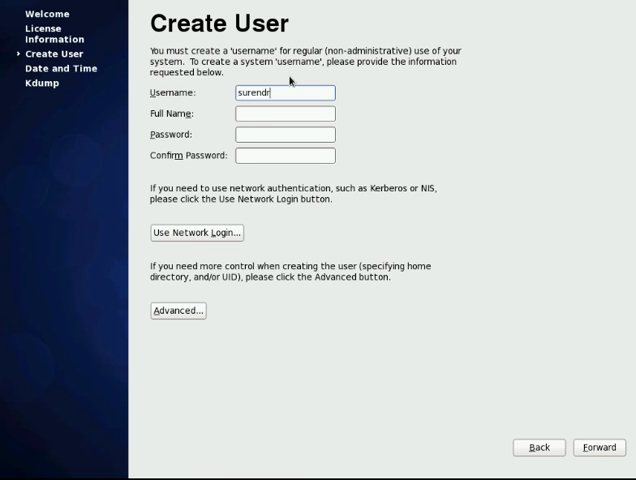
text(Surendra Anne)
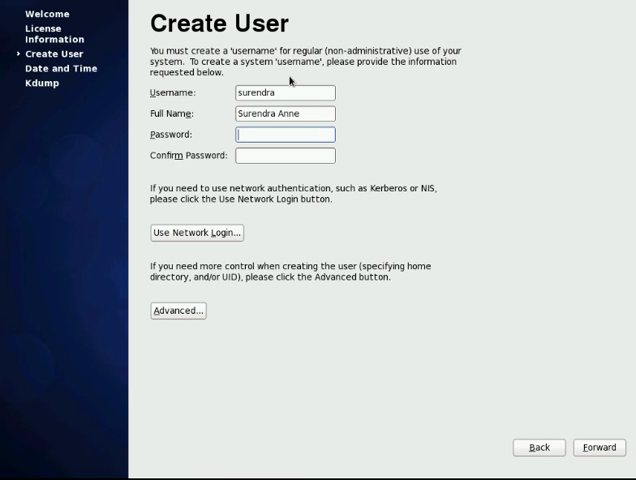
text(•)
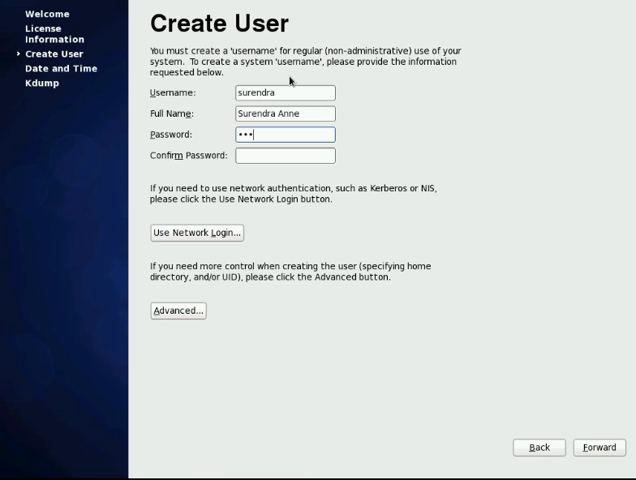
text(••••)
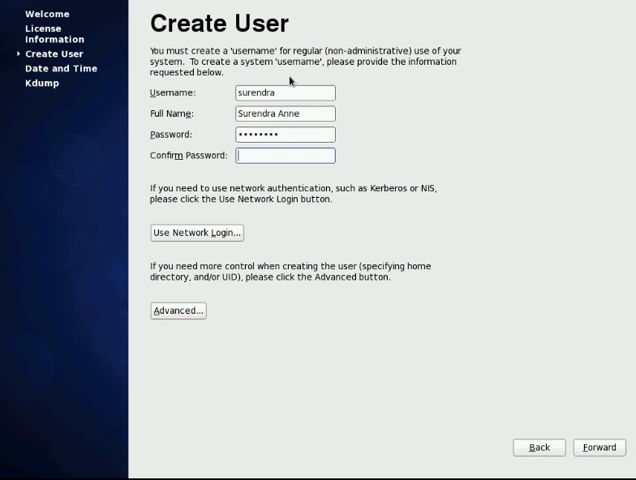
text(••)
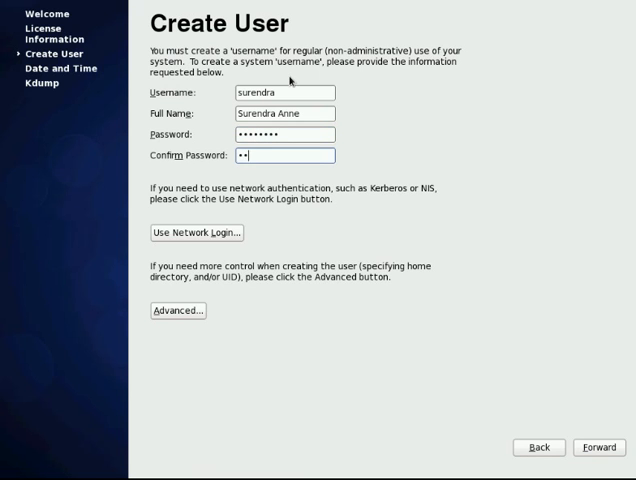
key(BackSpace)
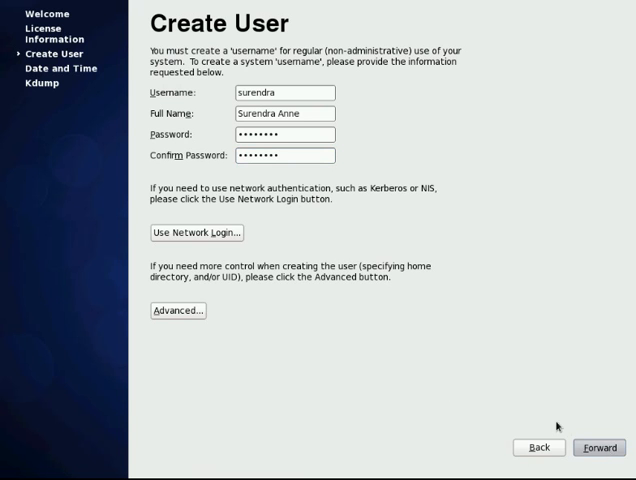
click(598, 448)
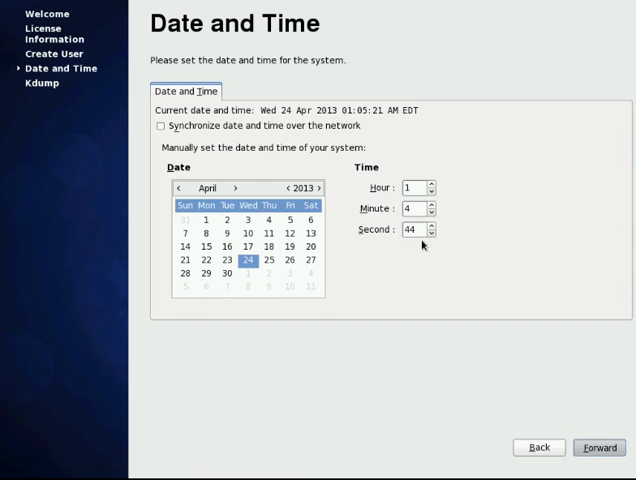
- Keep the current date and time and dismiss the insufficient-memory Kdump warning
click(598, 448)
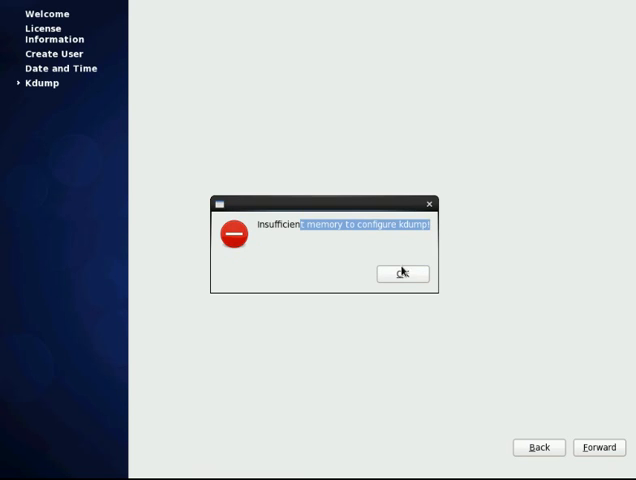
click(400, 272)
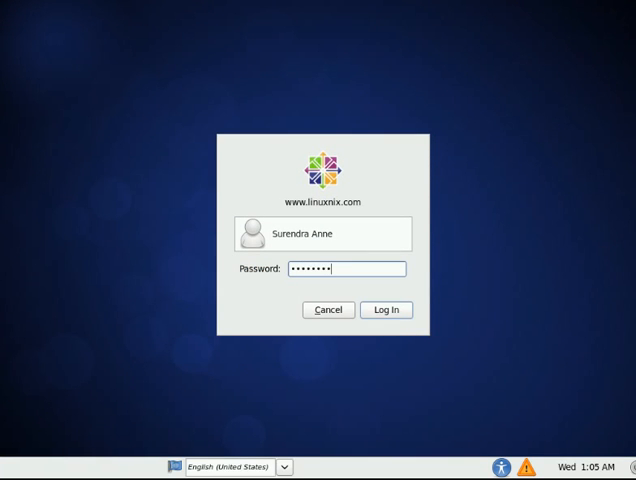
- Log in as Surendra Anne to reach the GNOME desktop
click(386, 308)
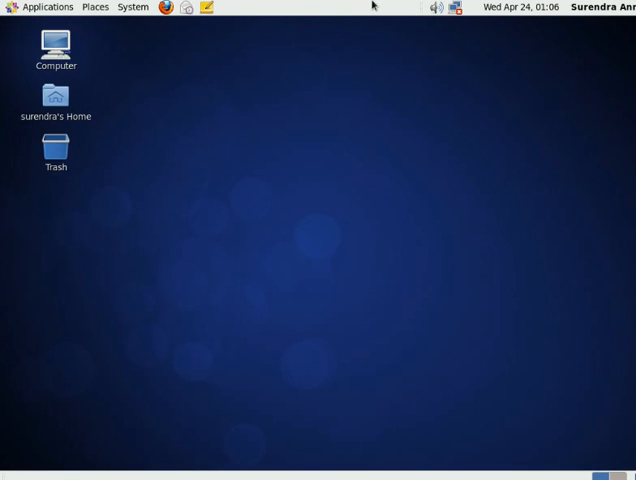
- Shut the system down via System > Shut Down and confirm in the dialog
click(132, 8)
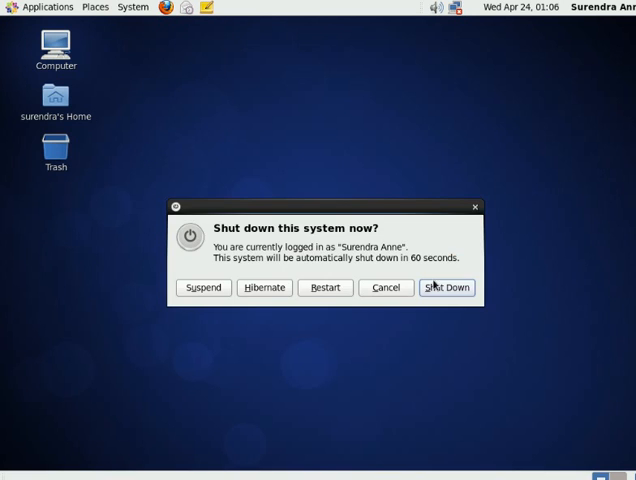
click(446, 288)
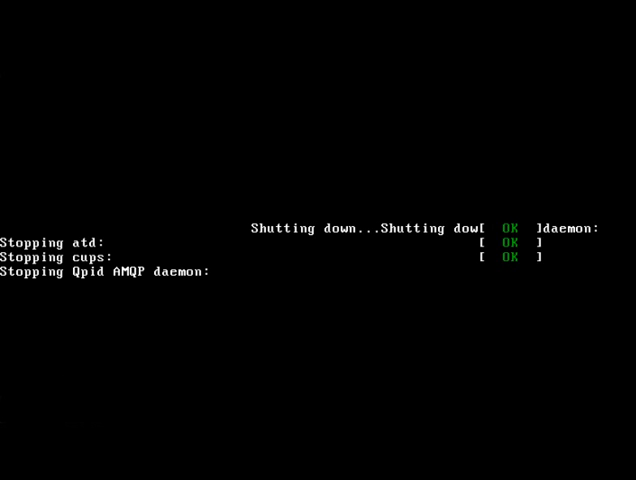